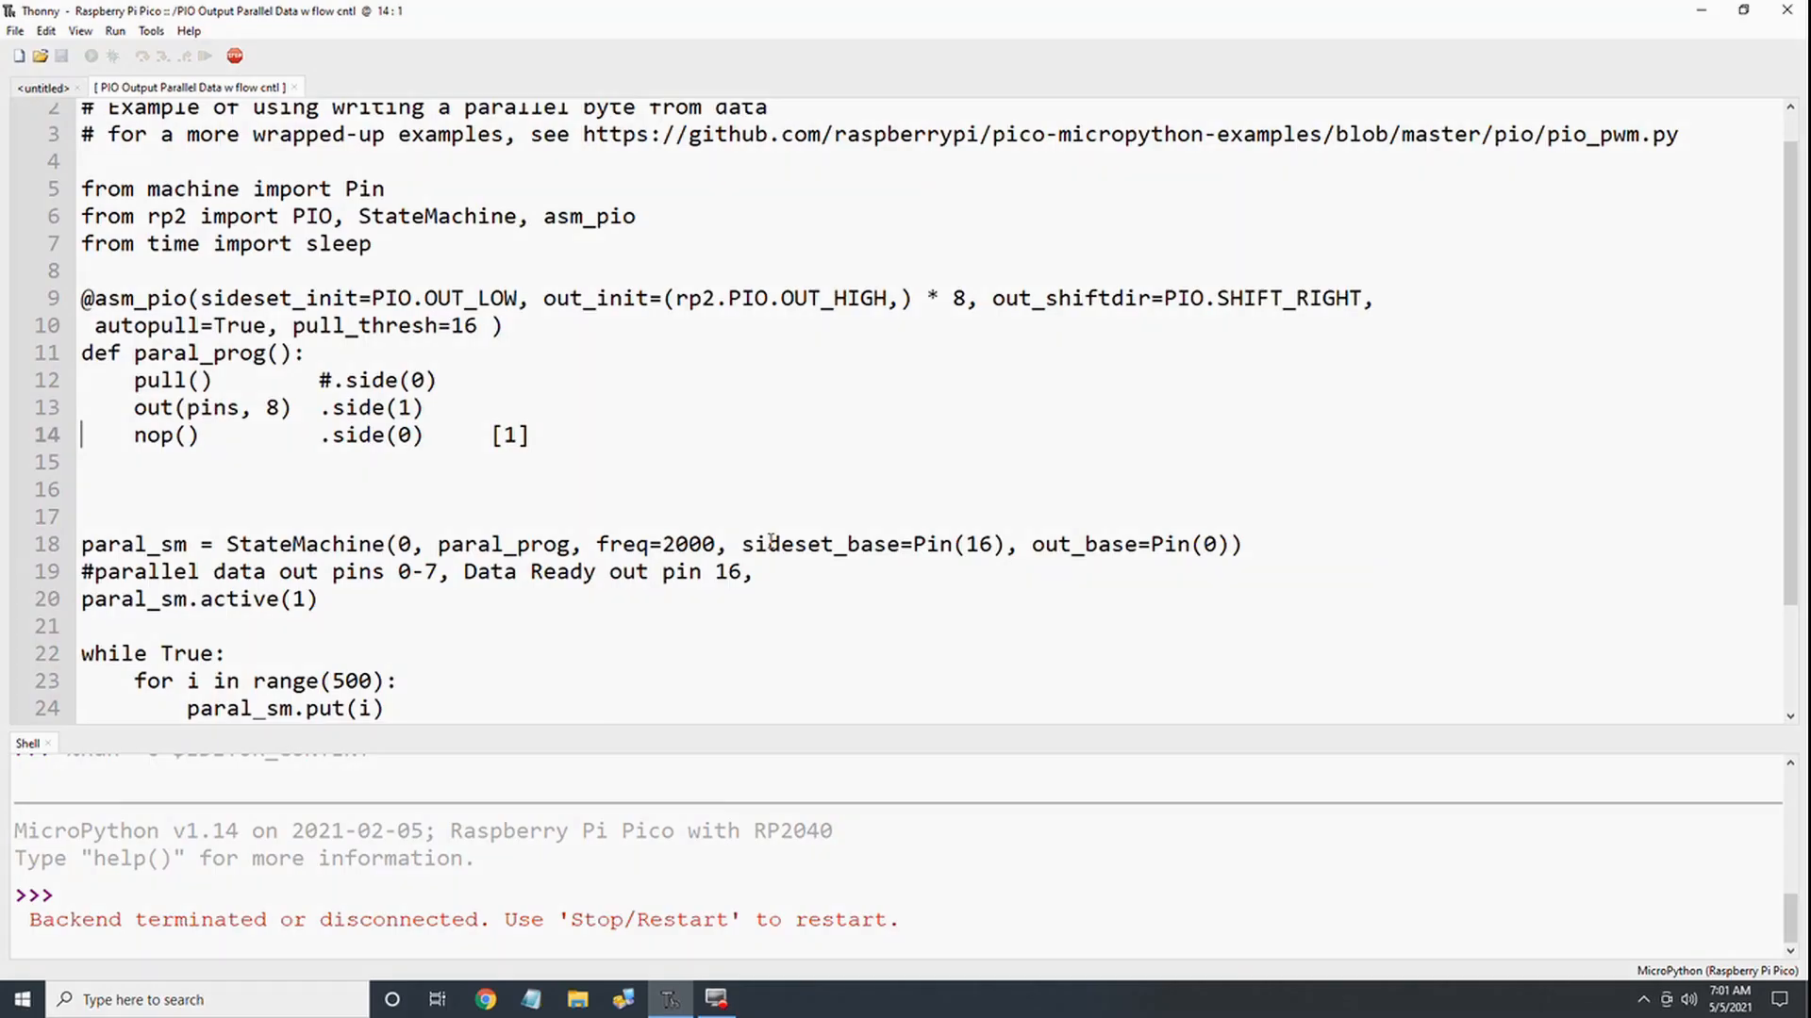
Step: Reconnect the backend so the shell shows a fresh MicroPython prompt from the Pico
{"action": "double_click", "coordinate": [189, 408]}
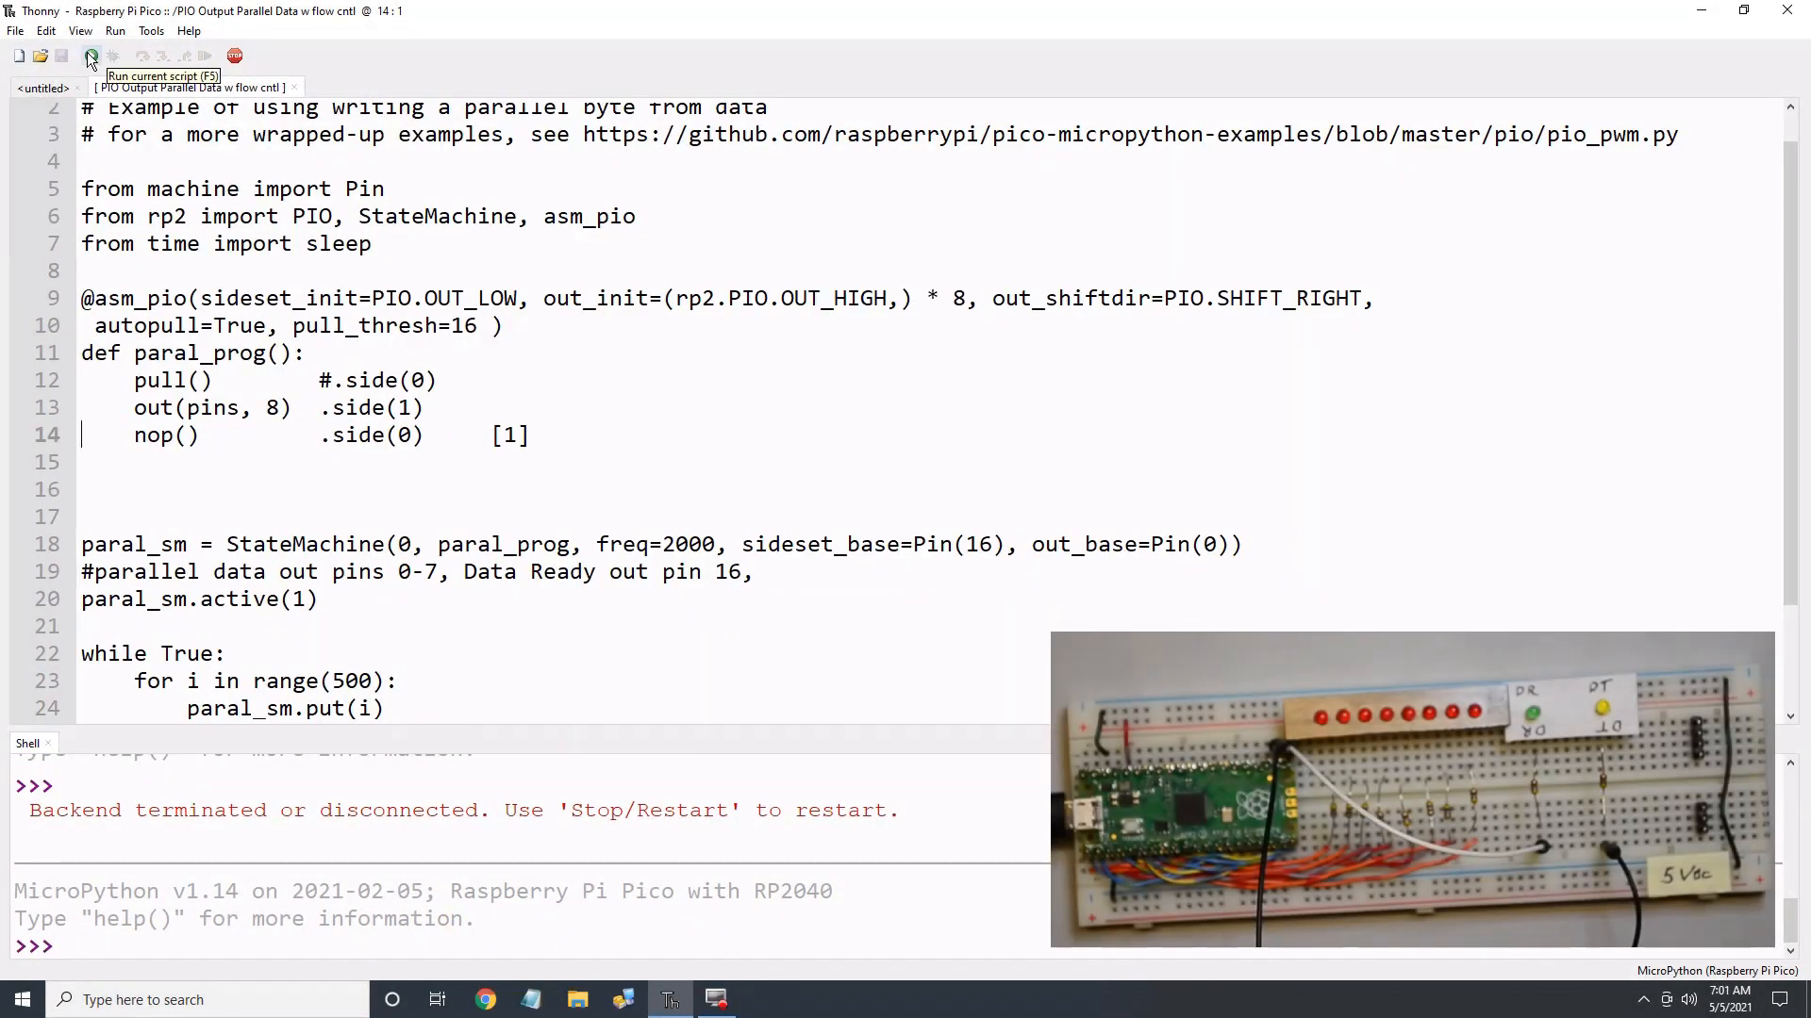
Step: Run the parallel byte output script on the Pico and view the Fritzing LED wiring layout
{"action": "left_click", "coordinate": [91, 53]}
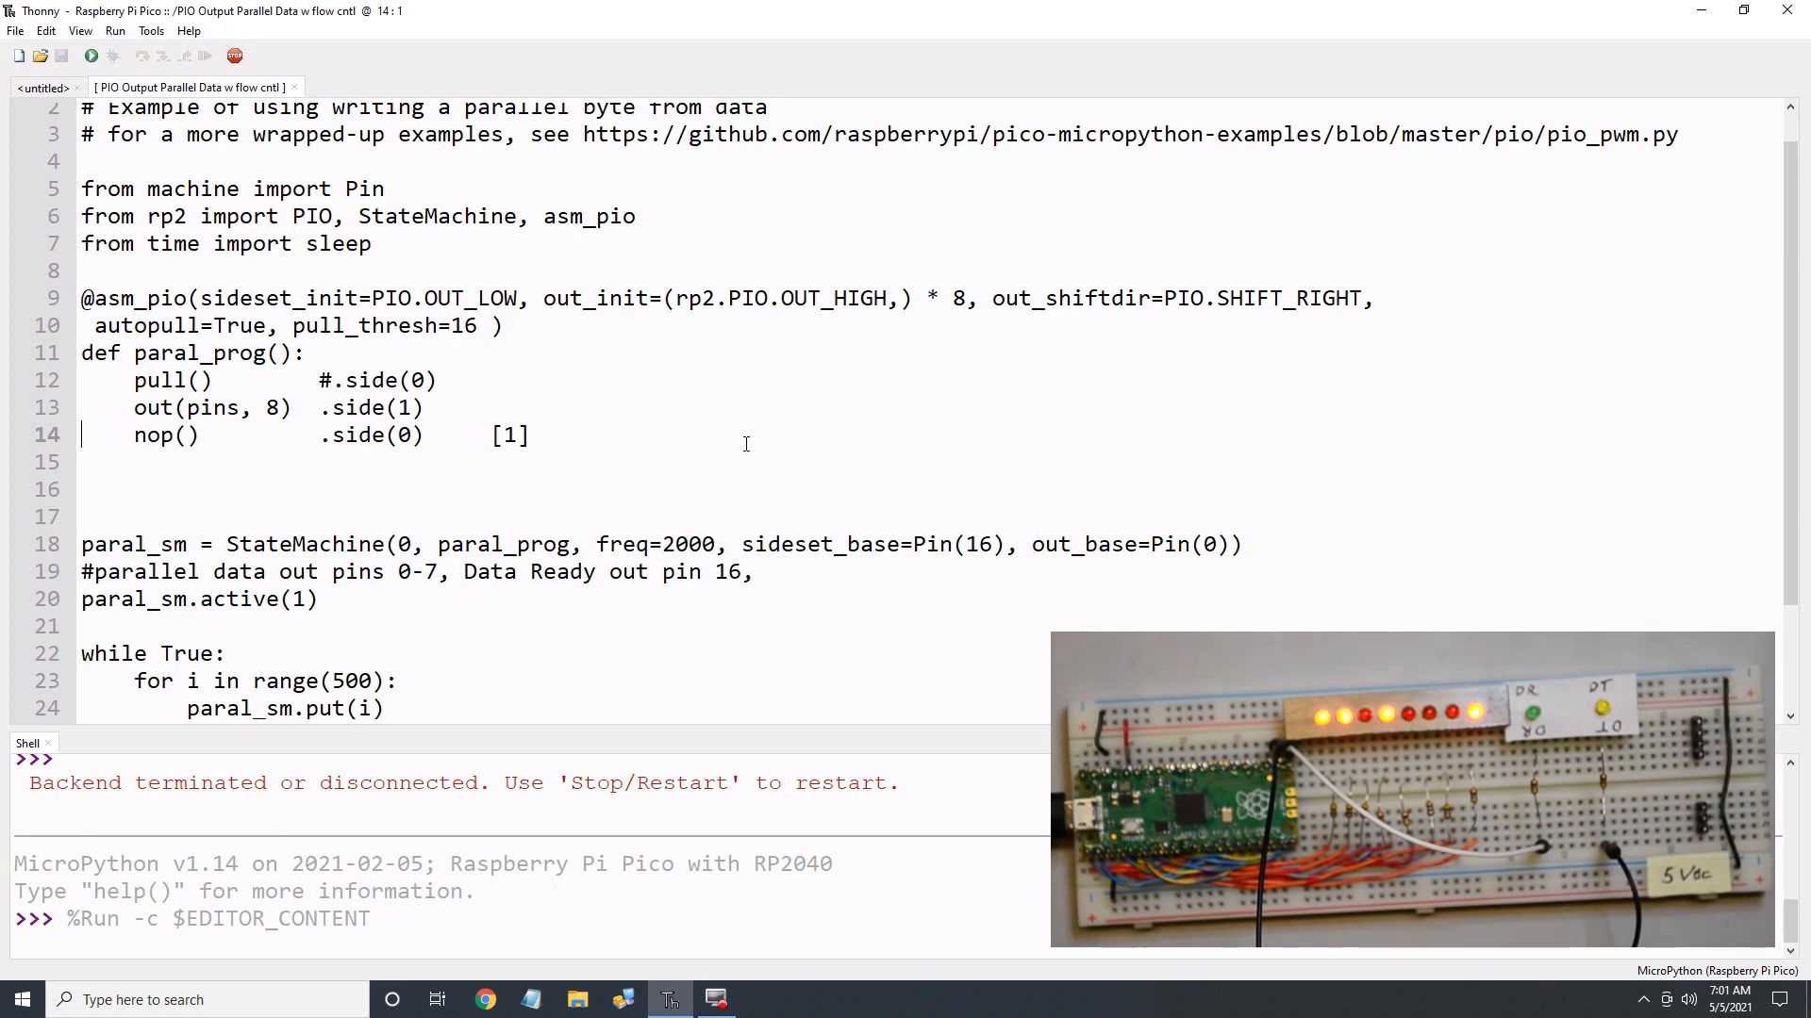
{"action": "double_click", "coordinate": [693, 543]}
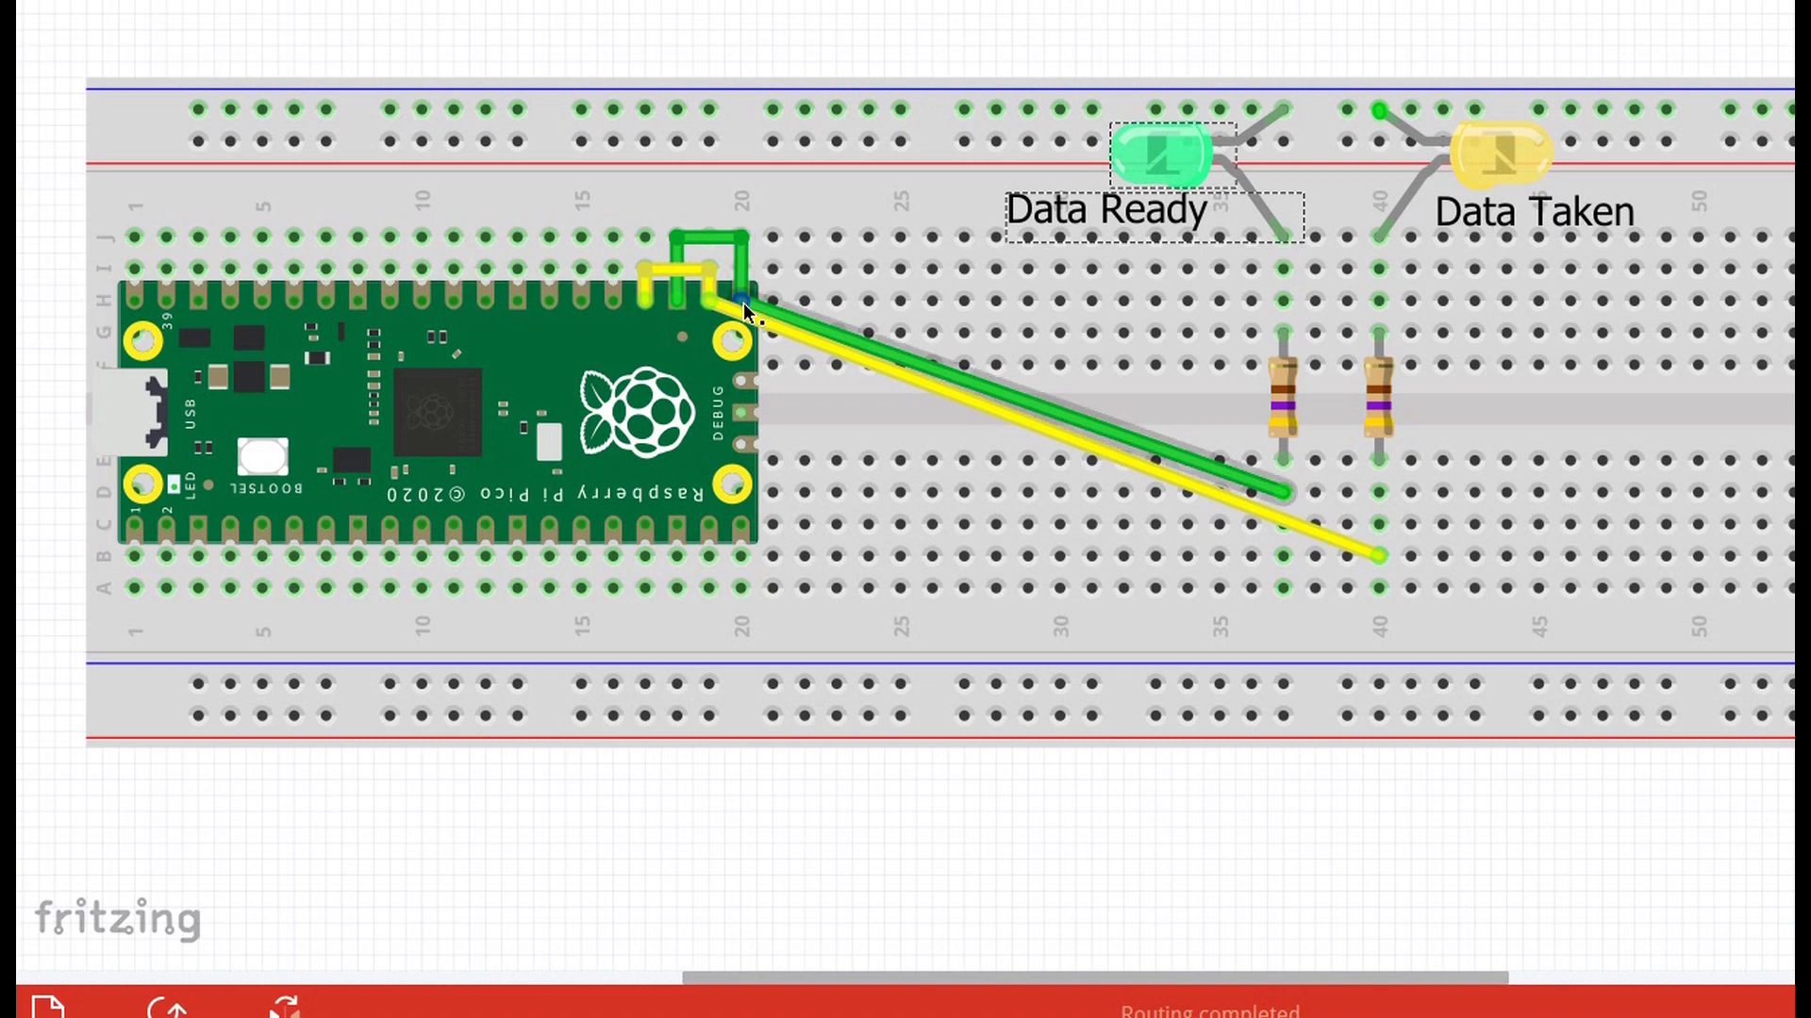
{"action": "mouse_move", "coordinate": [743, 309]}
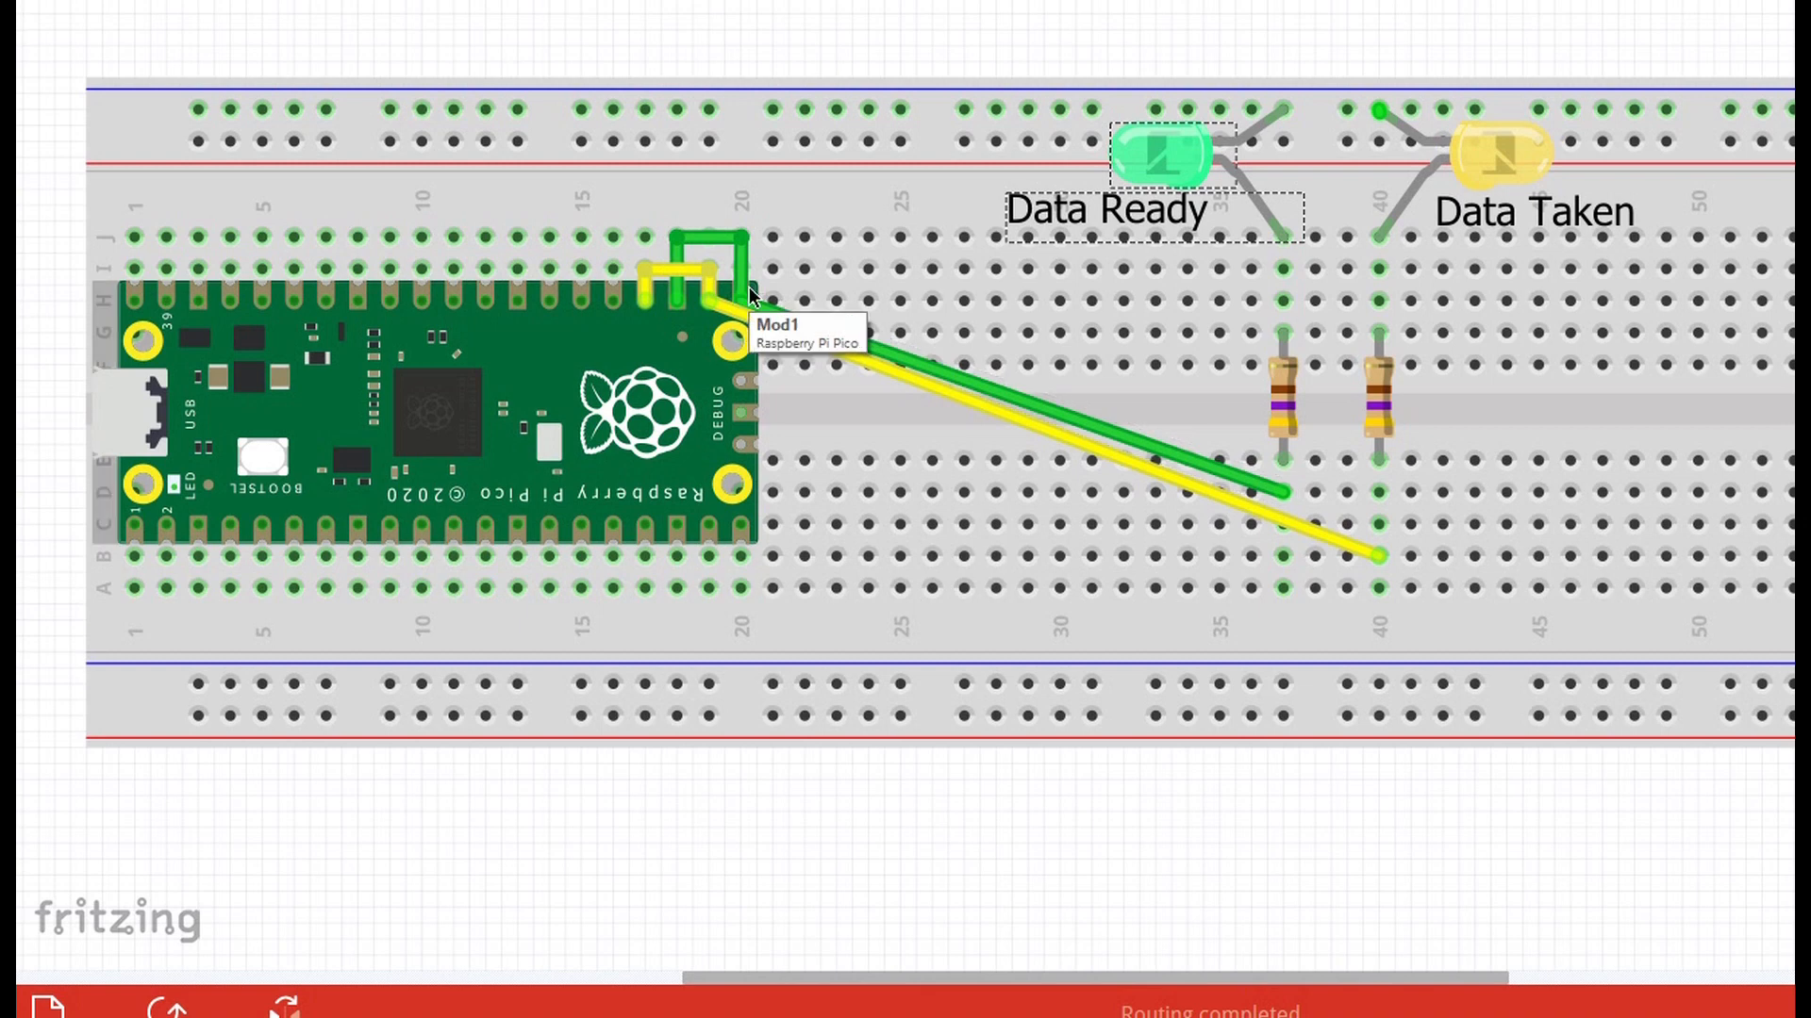
{"action": "mouse_move", "coordinate": [743, 243]}
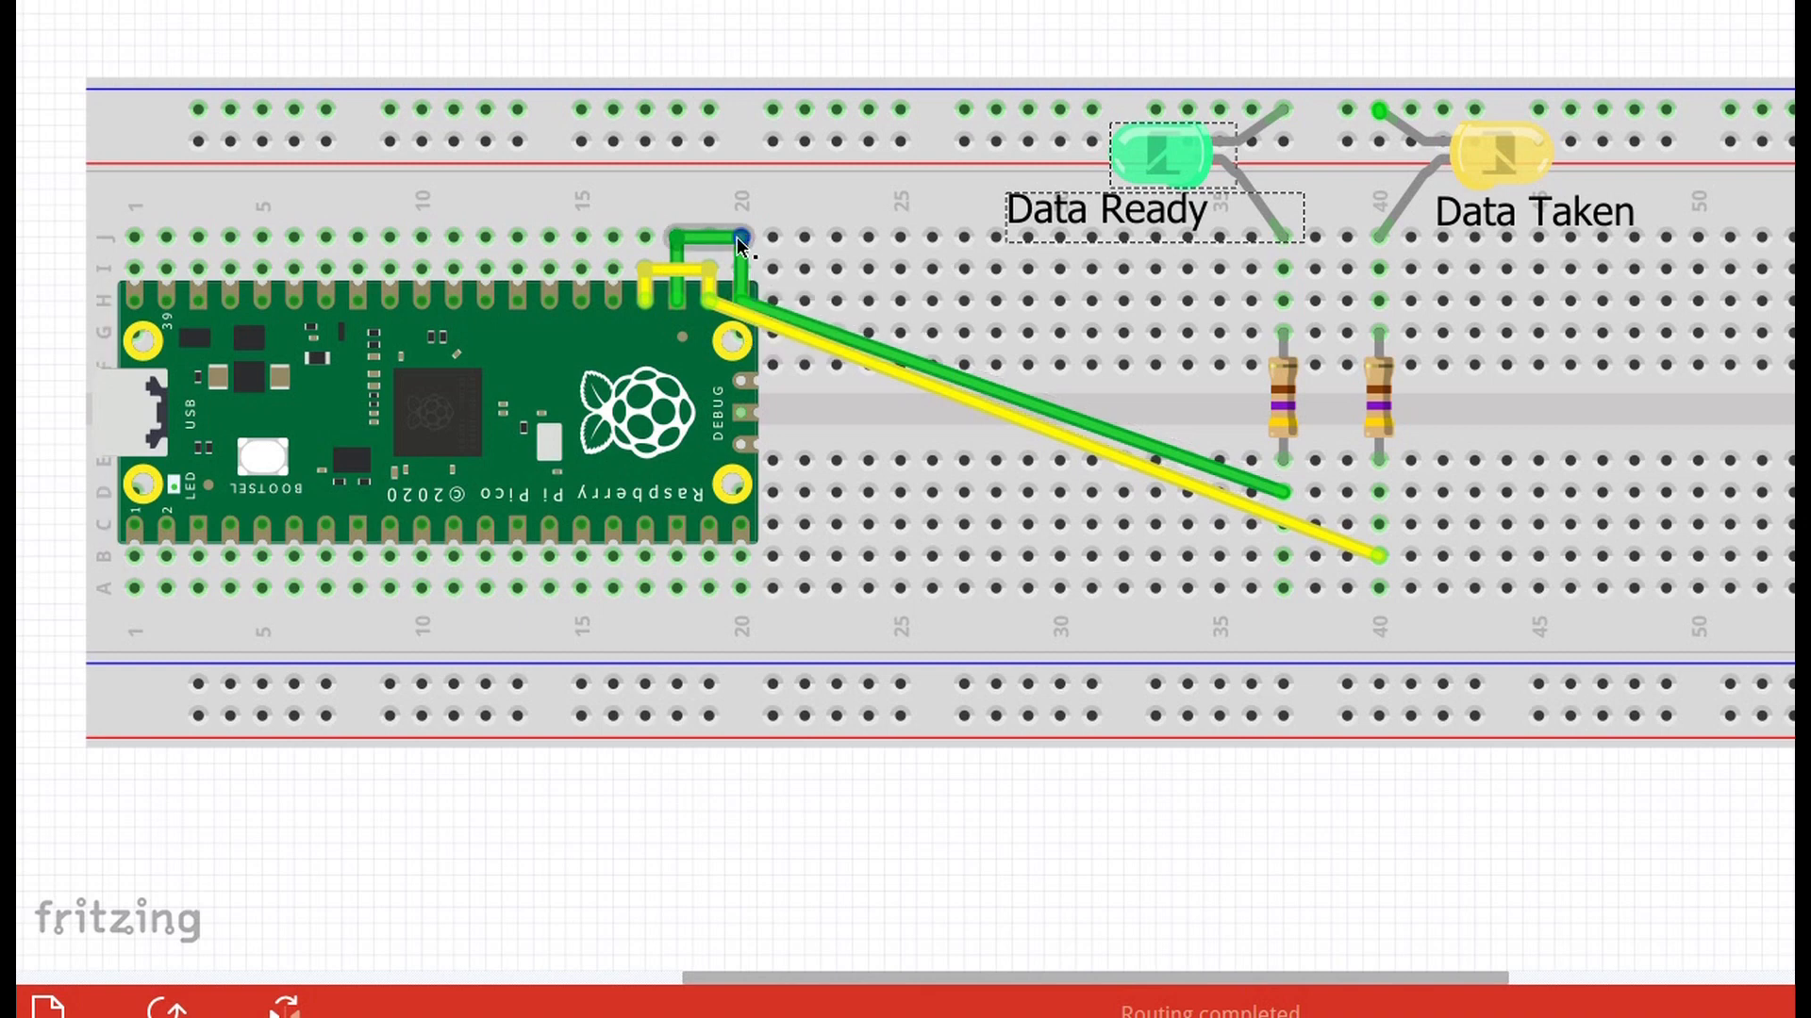
{"action": "mouse_move", "coordinate": [679, 320]}
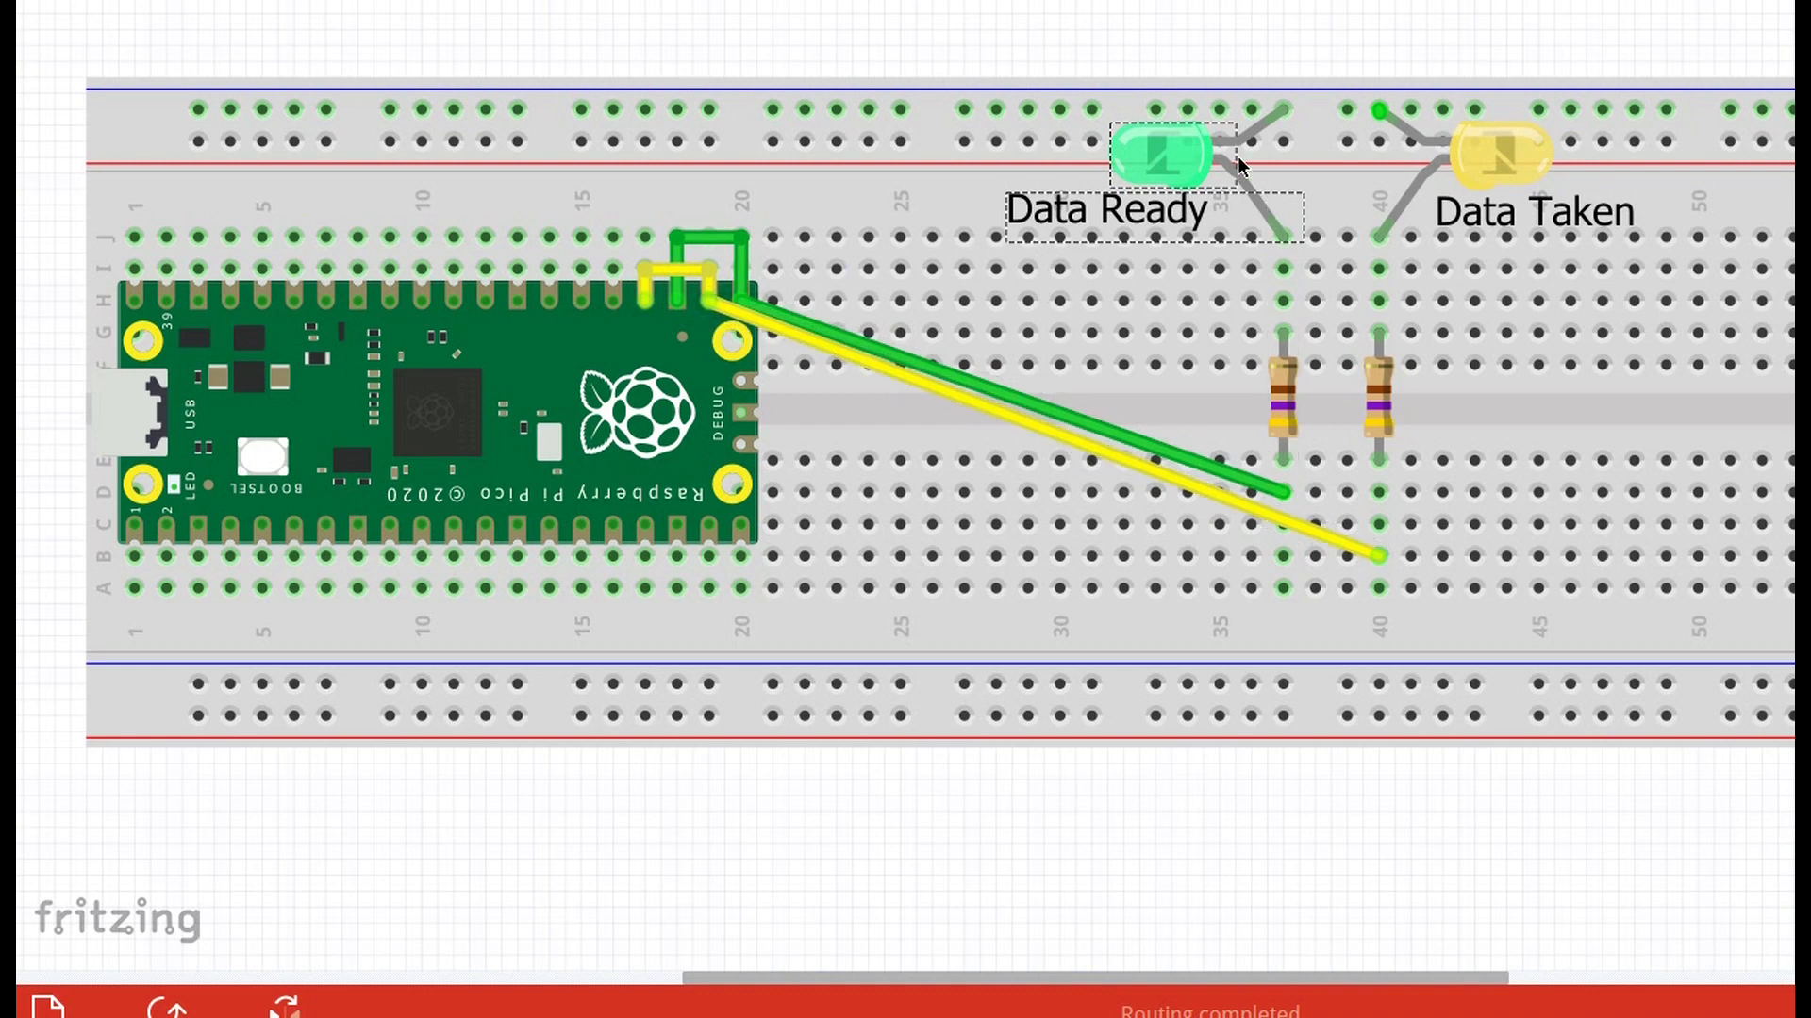
{"action": "mouse_move", "coordinate": [1290, 628]}
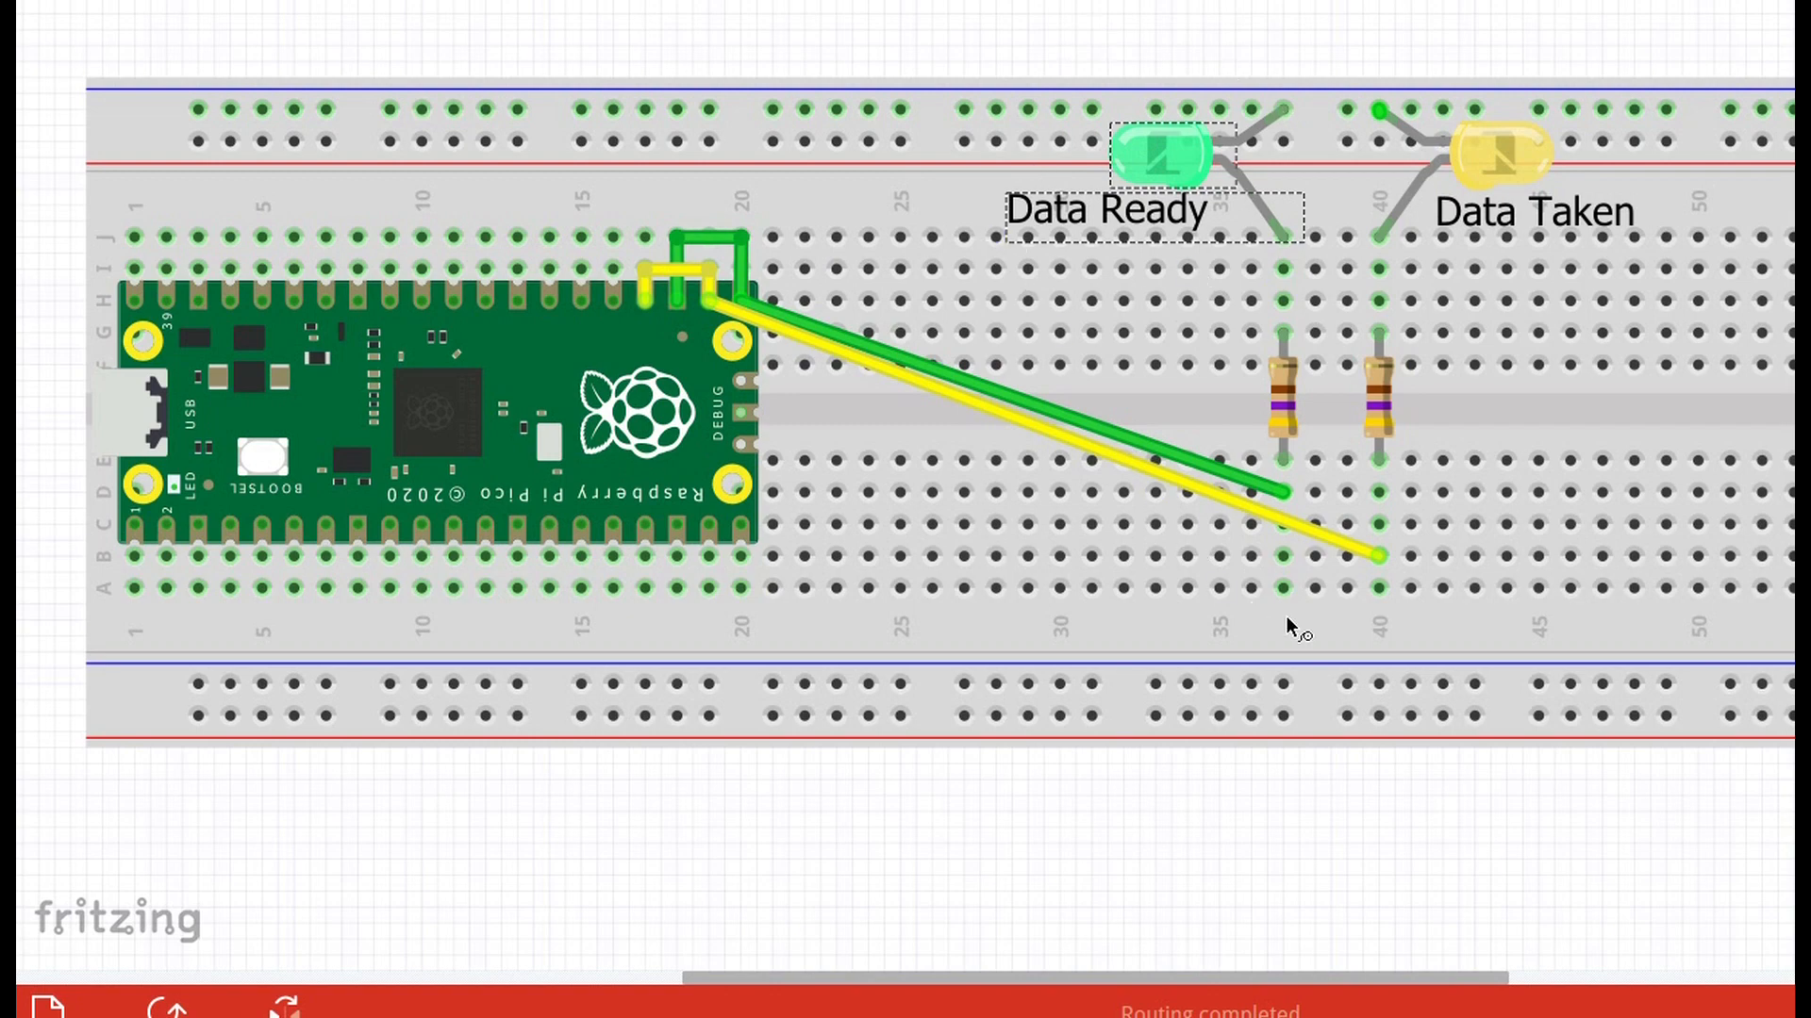
{"action": "mouse_move", "coordinate": [1343, 170]}
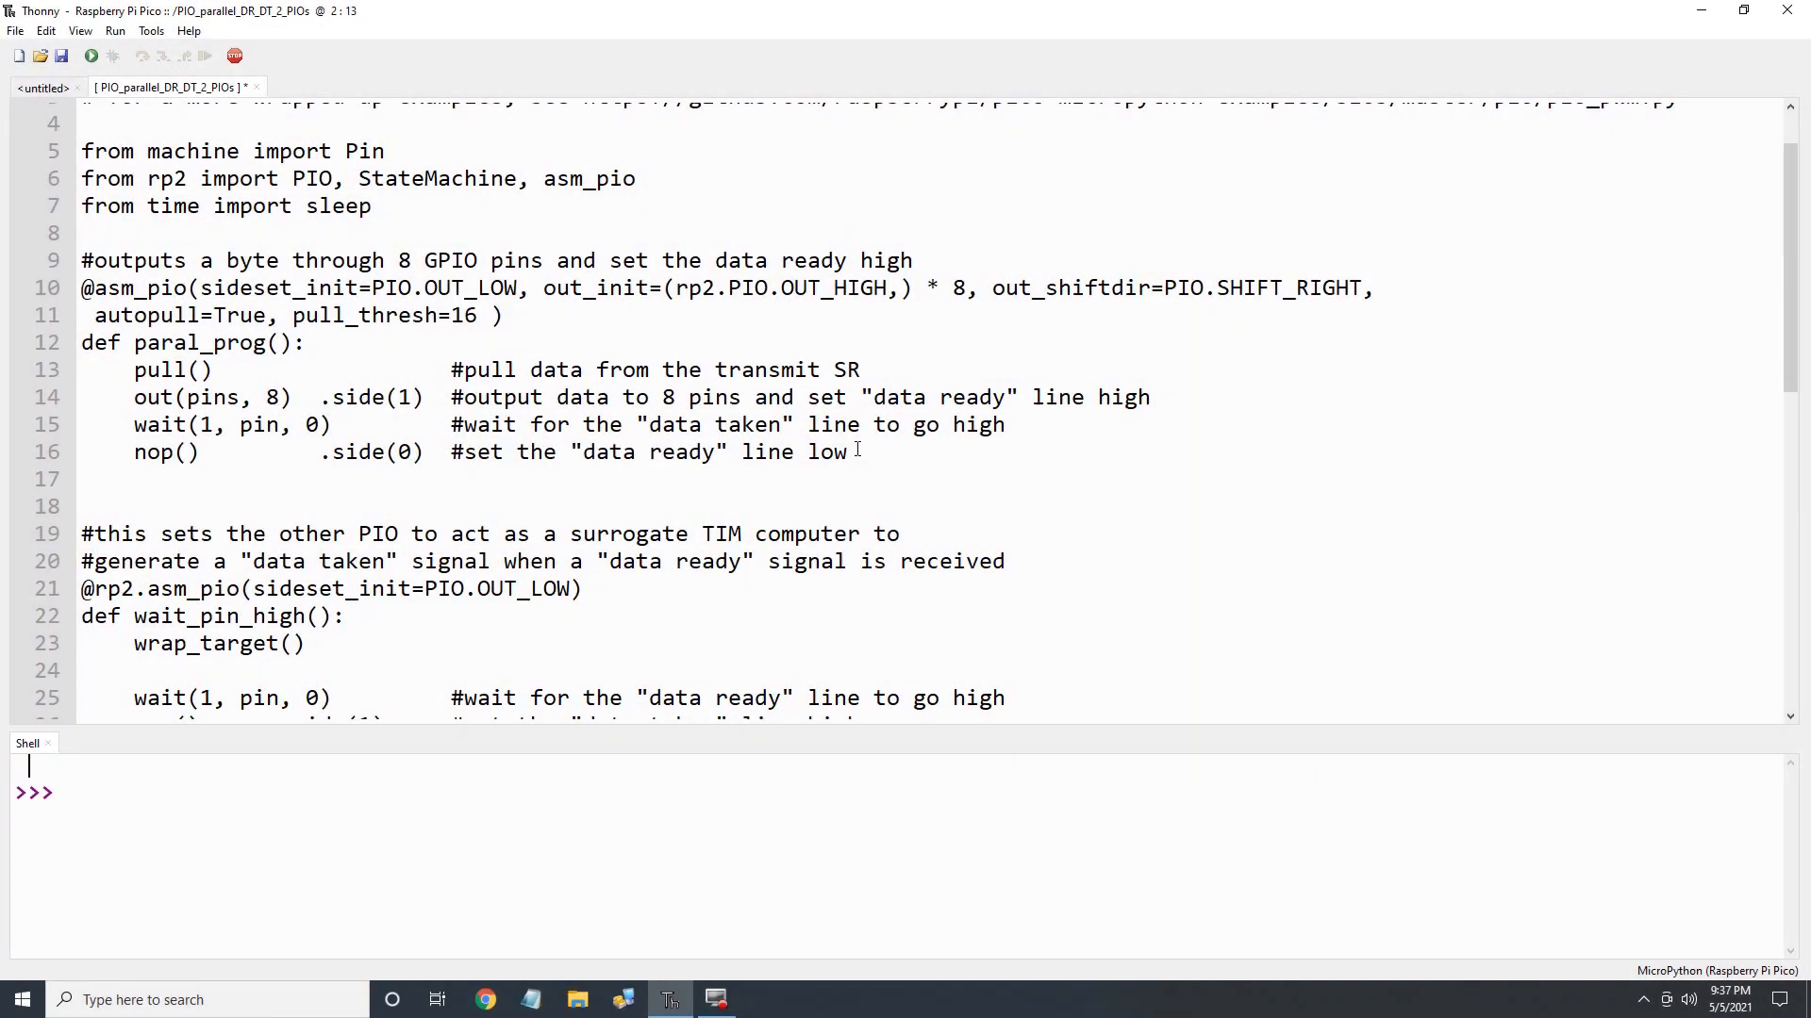
{"action": "scroll", "scroll_direction": "down", "scroll_amount": 3}
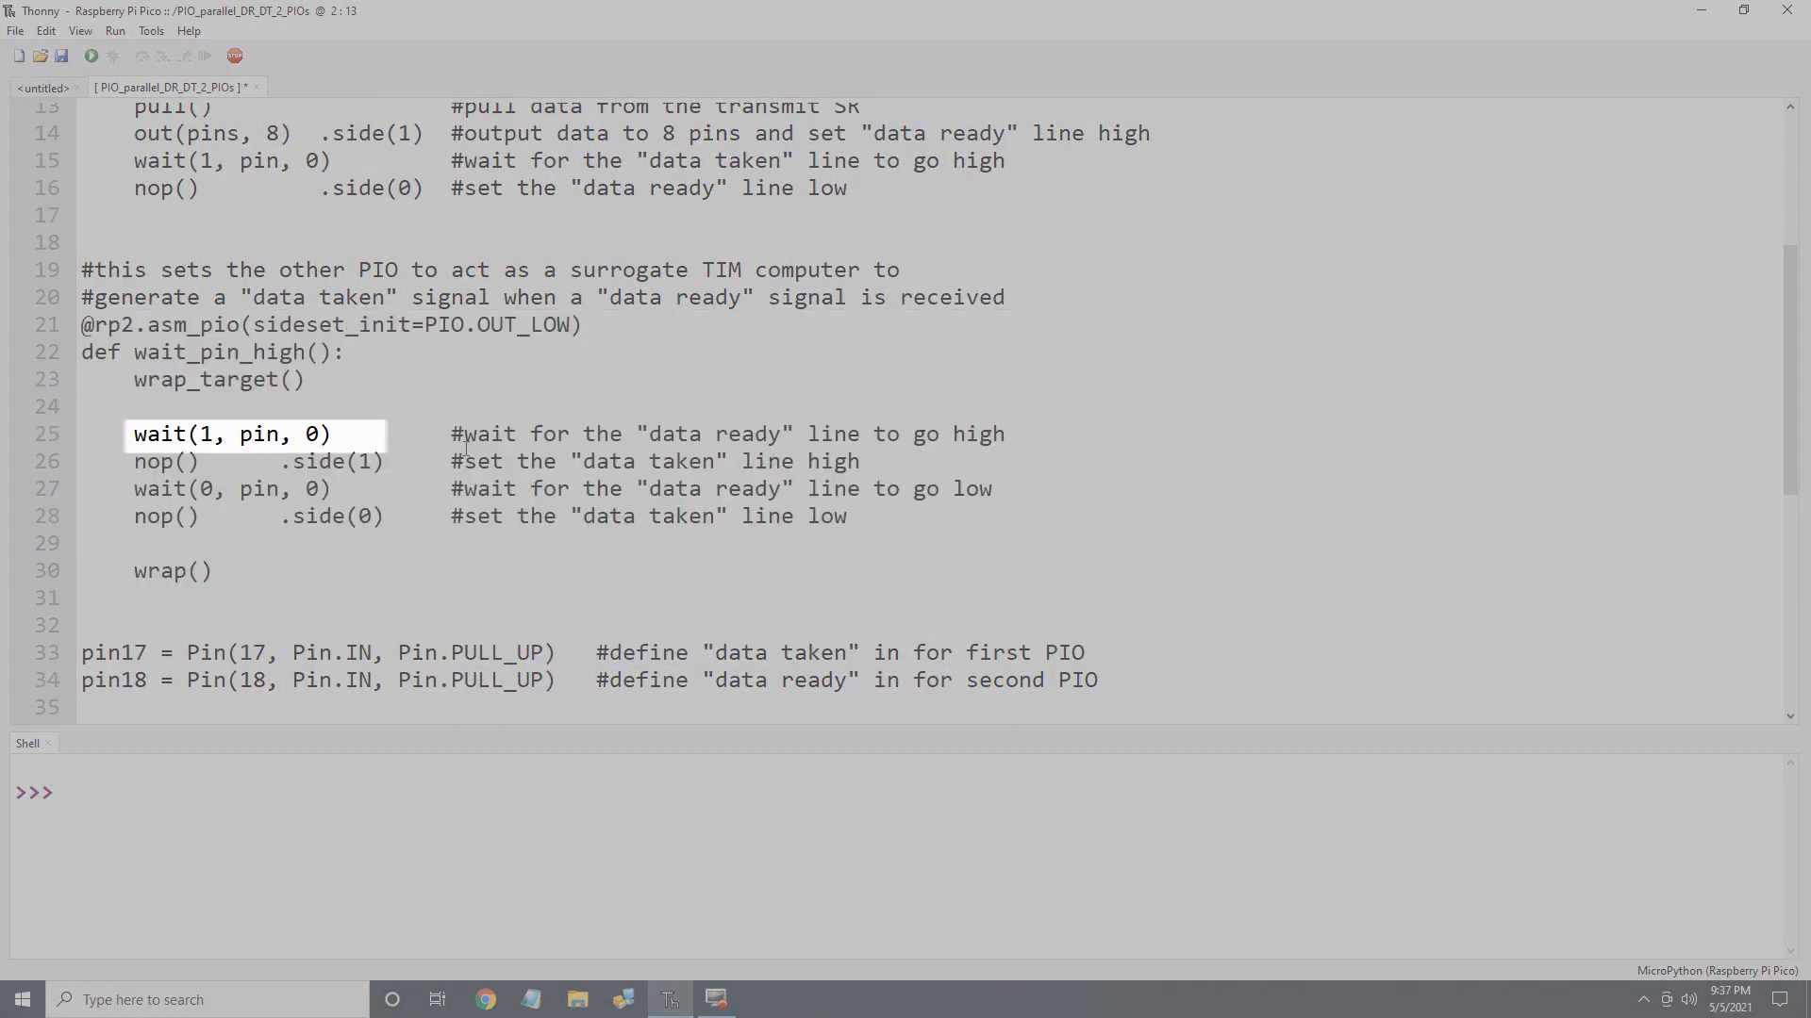
{"action": "mouse_move", "coordinate": [937, 453]}
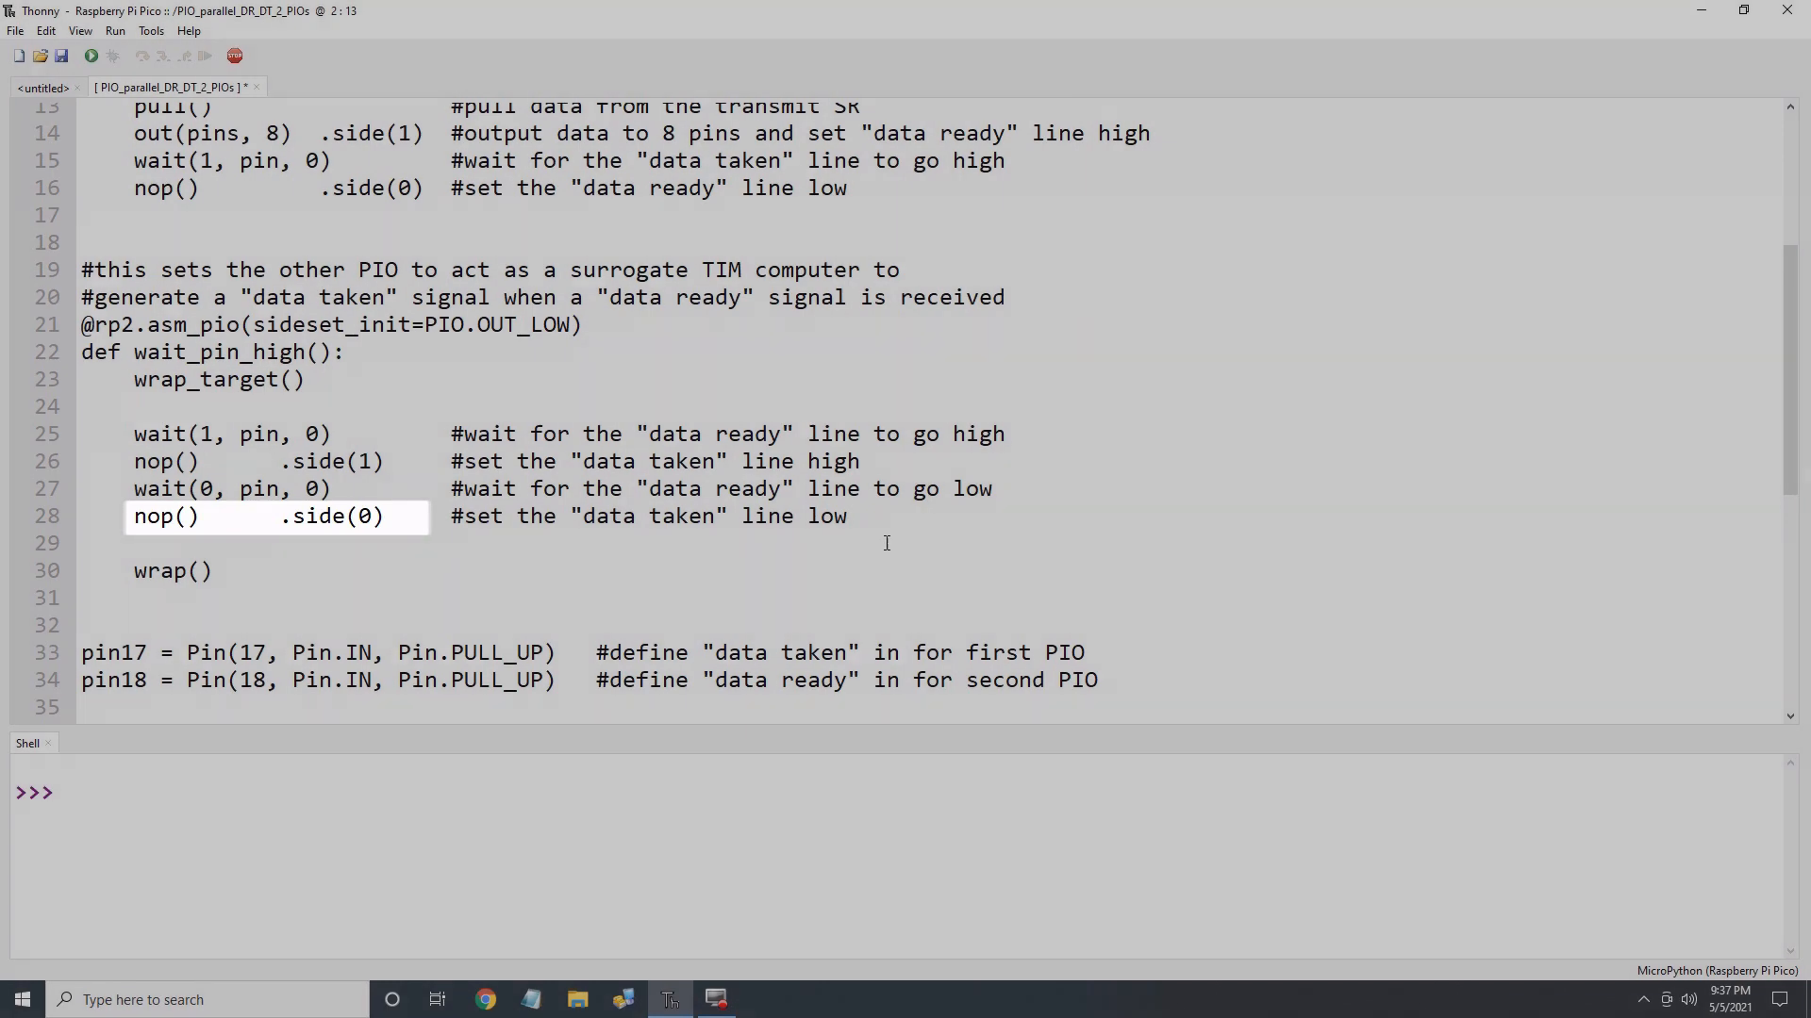
{"action": "scroll", "scroll_direction": "down", "scroll_amount": 3}
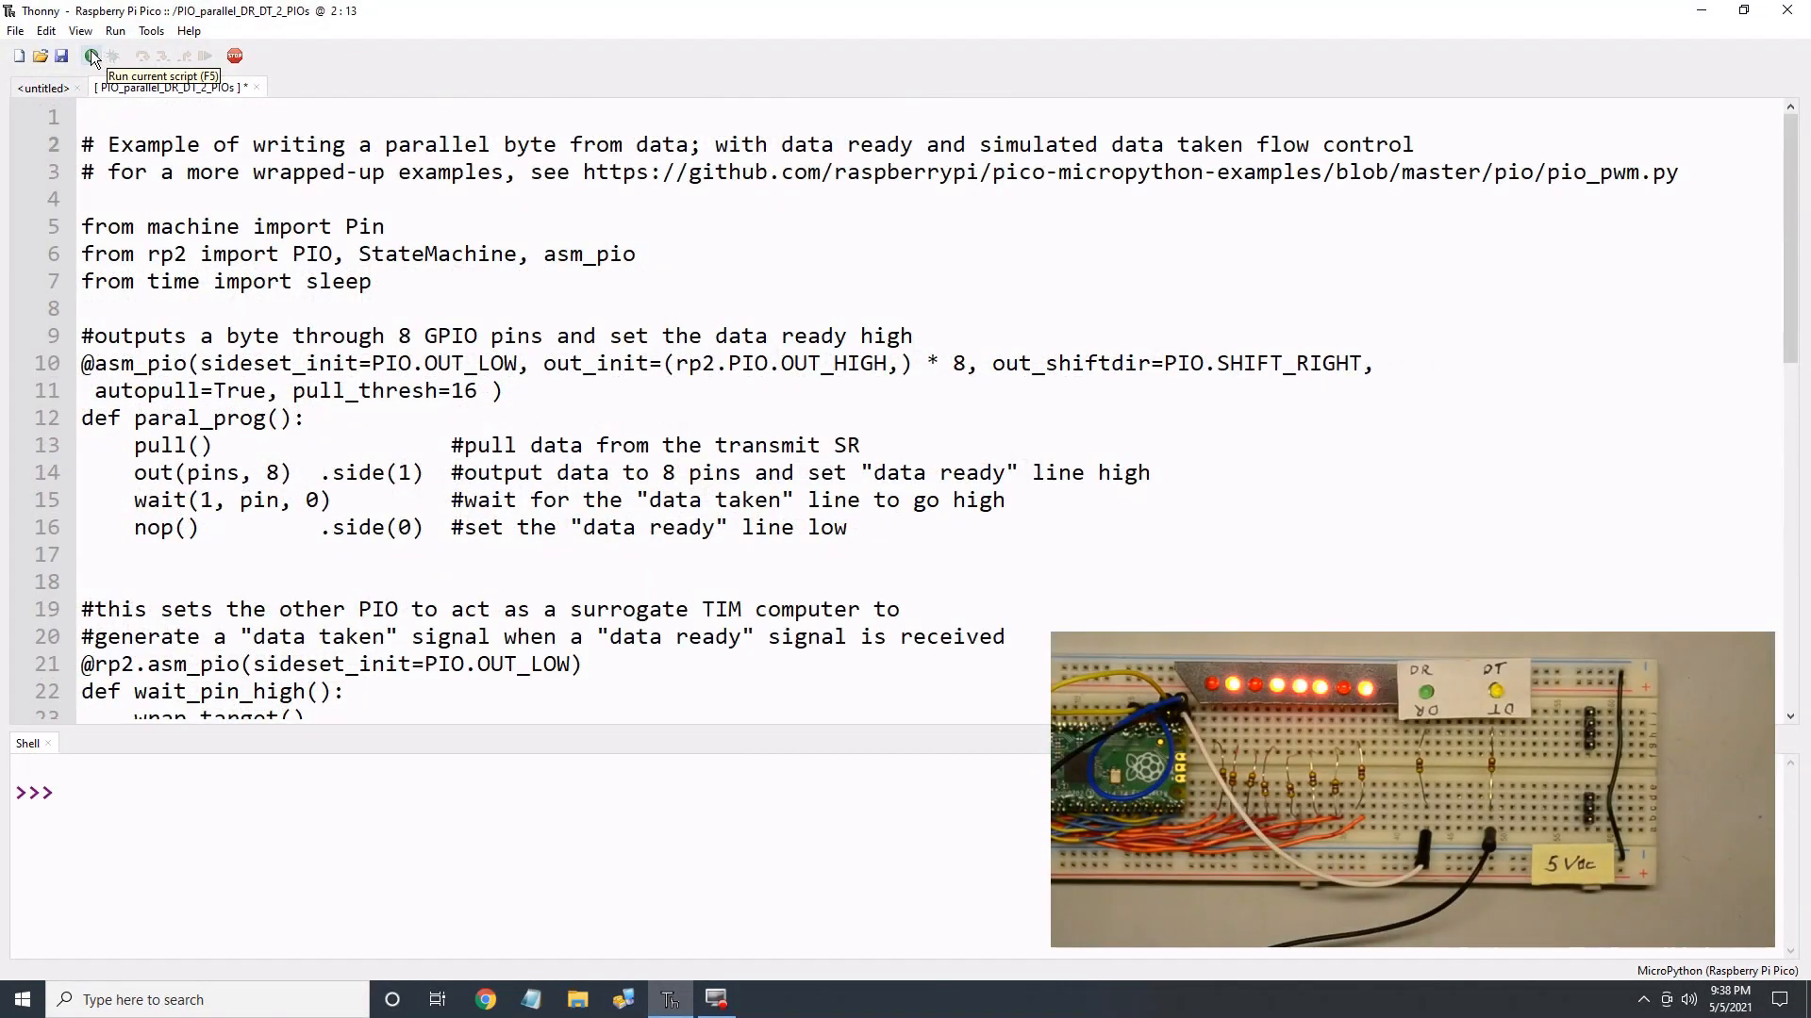
Step: Run the handshake script, try frequency 10000, then rerun at 10000000 on the first state machine
{"action": "left_click", "coordinate": [90, 53]}
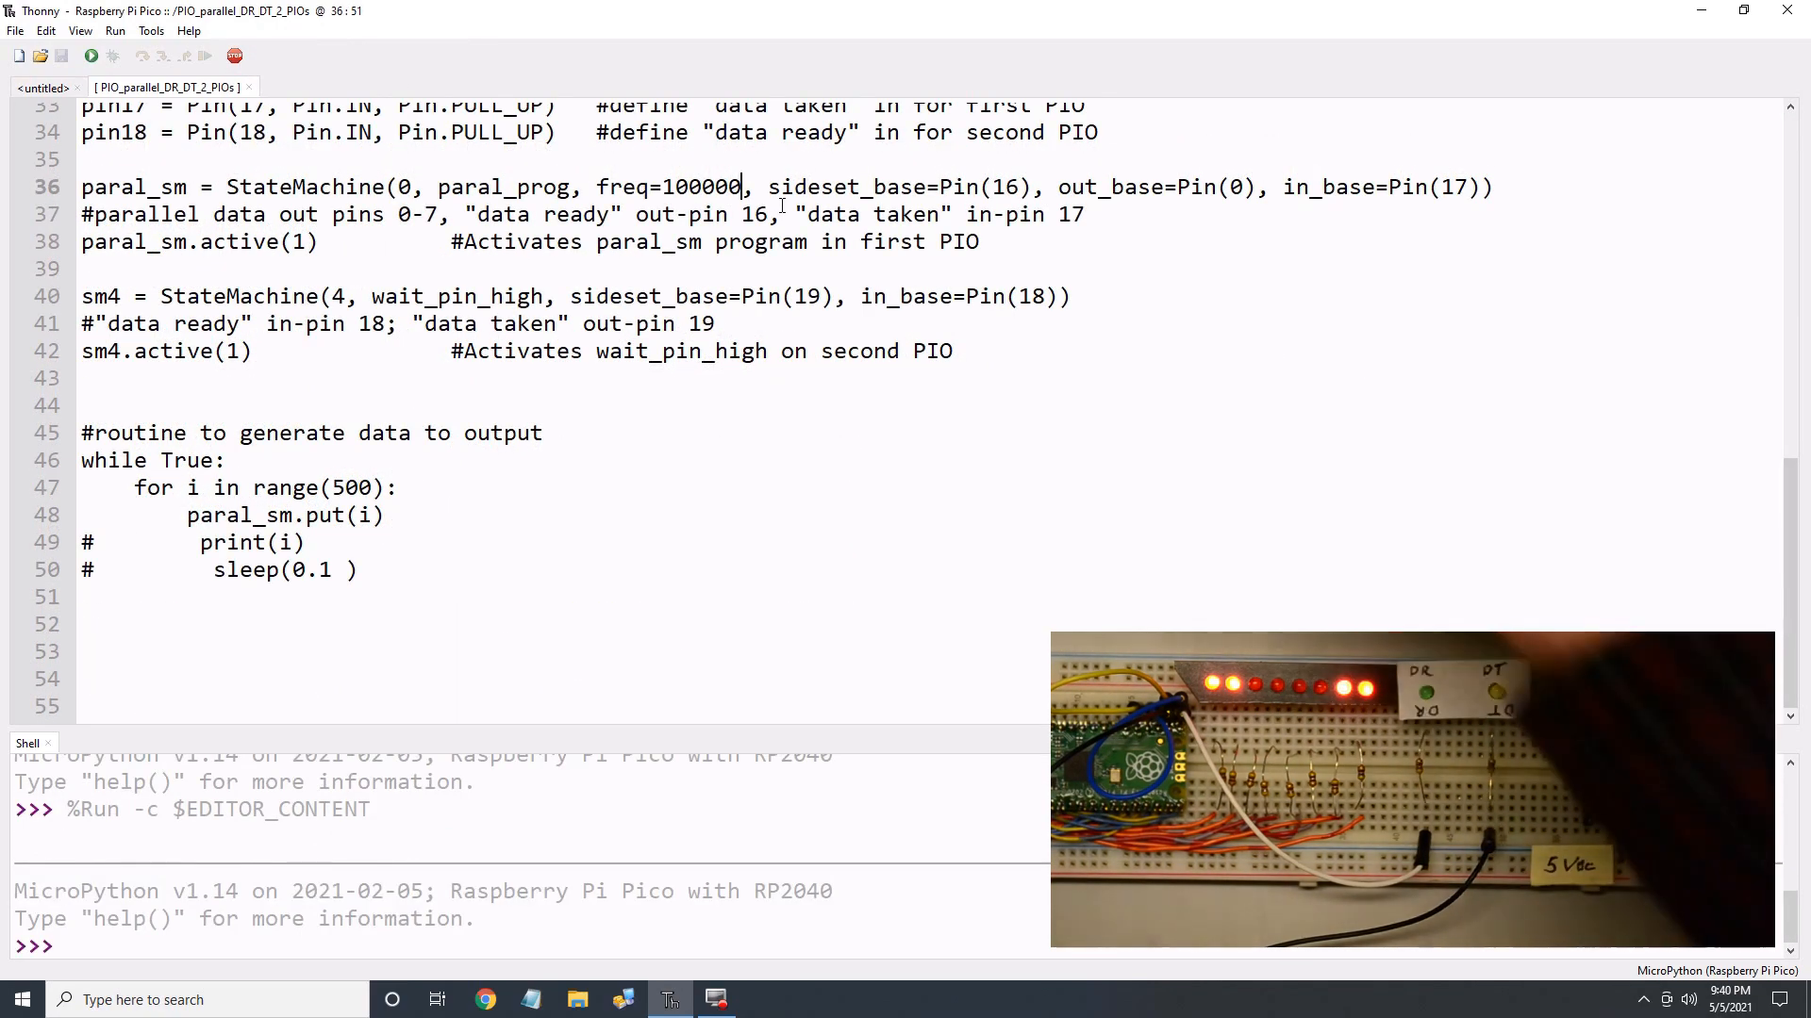
{"action": "key", "text": "BackSpace"}
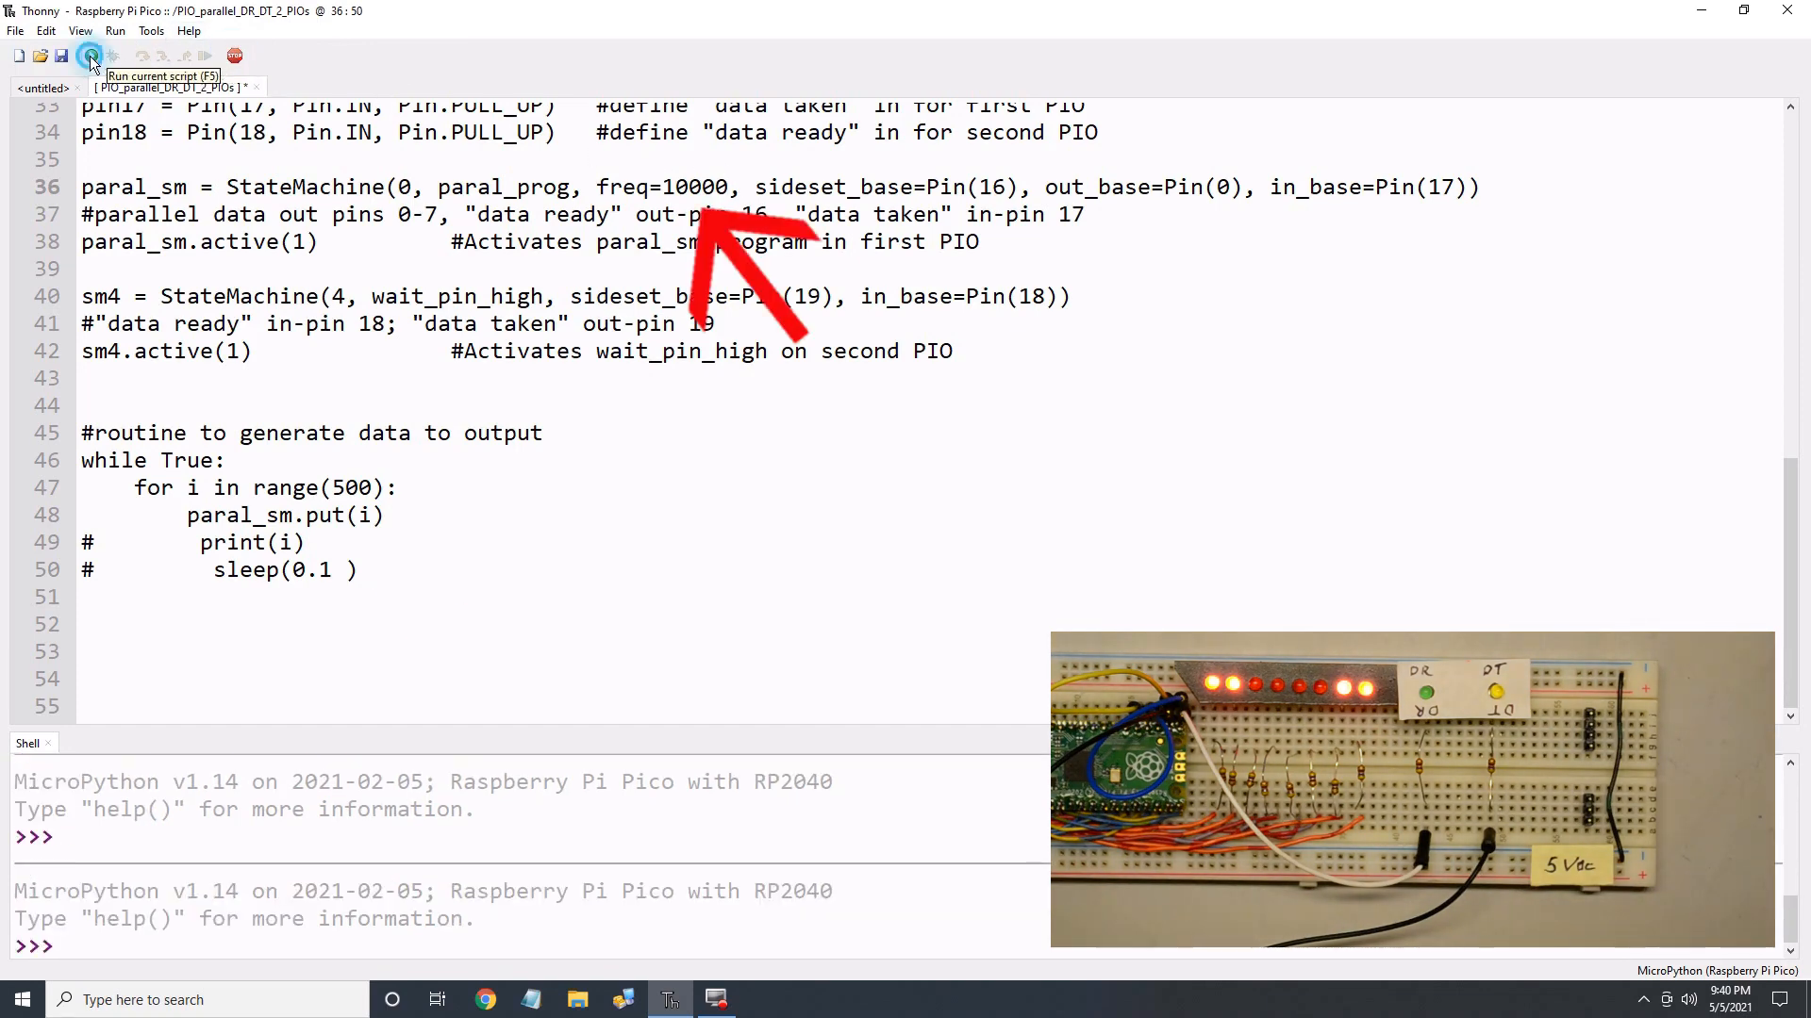
{"action": "left_click", "coordinate": [91, 55]}
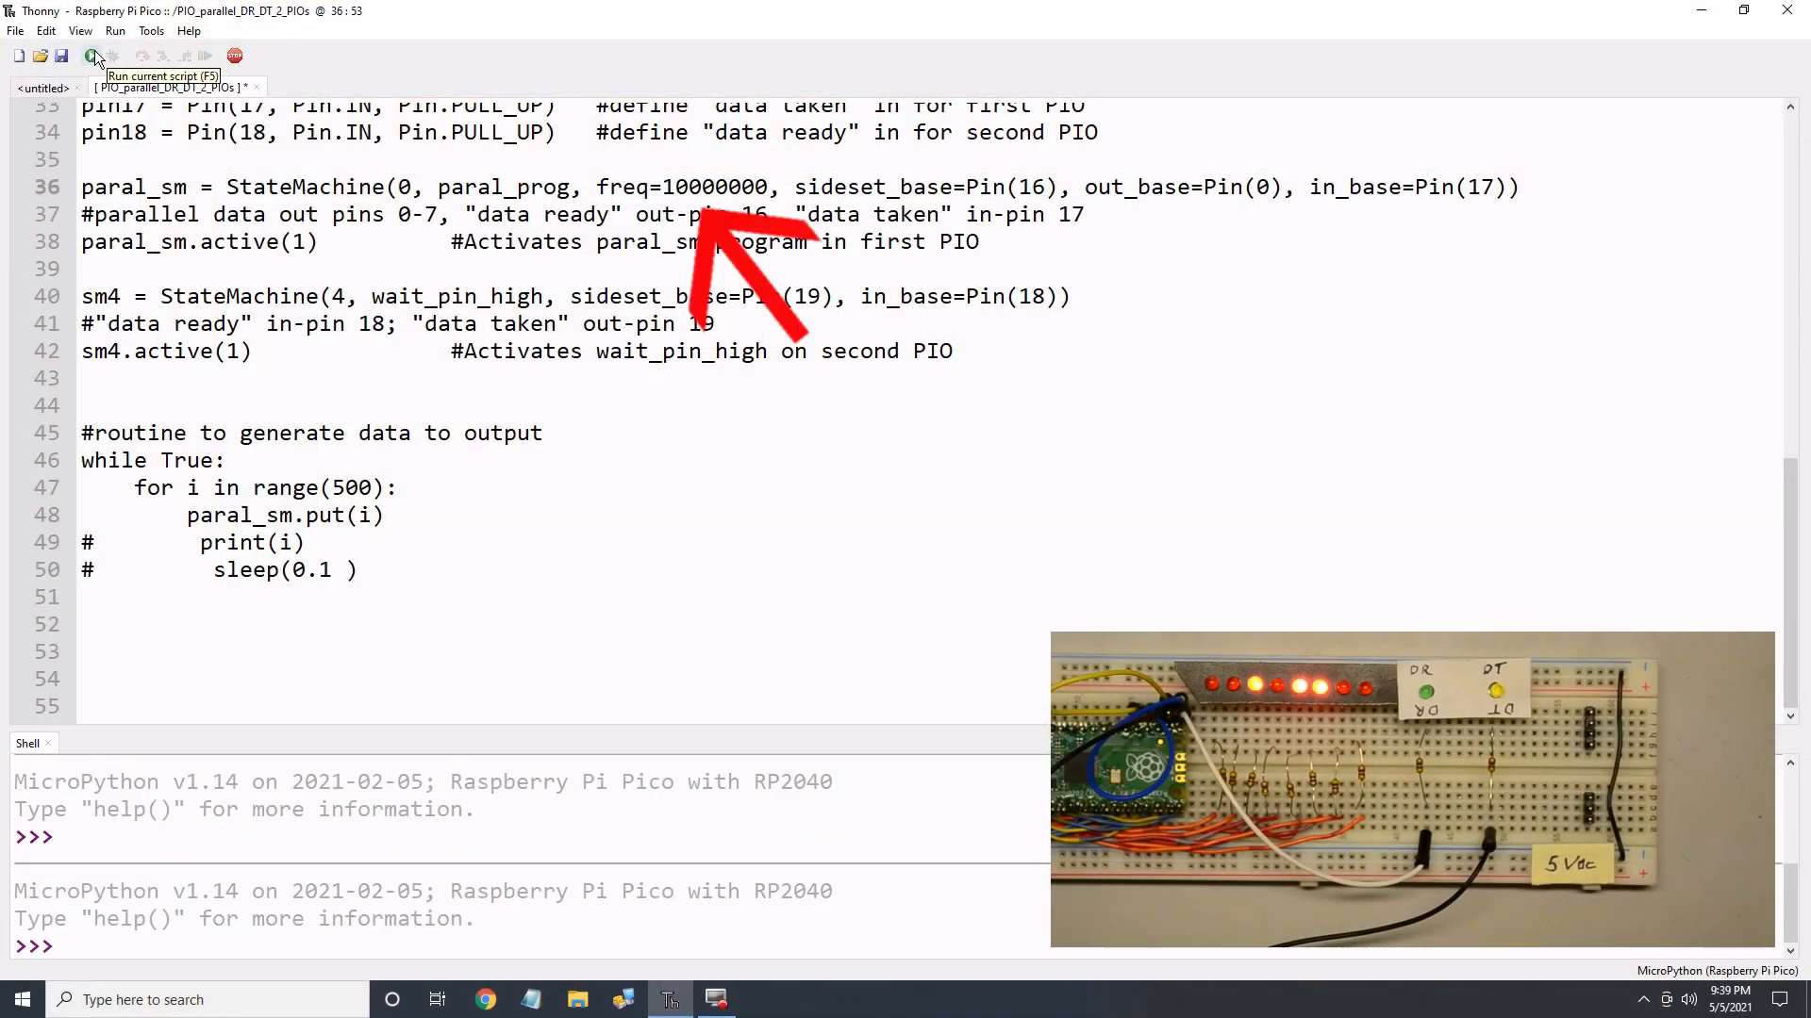
{"action": "left_click", "coordinate": [91, 55]}
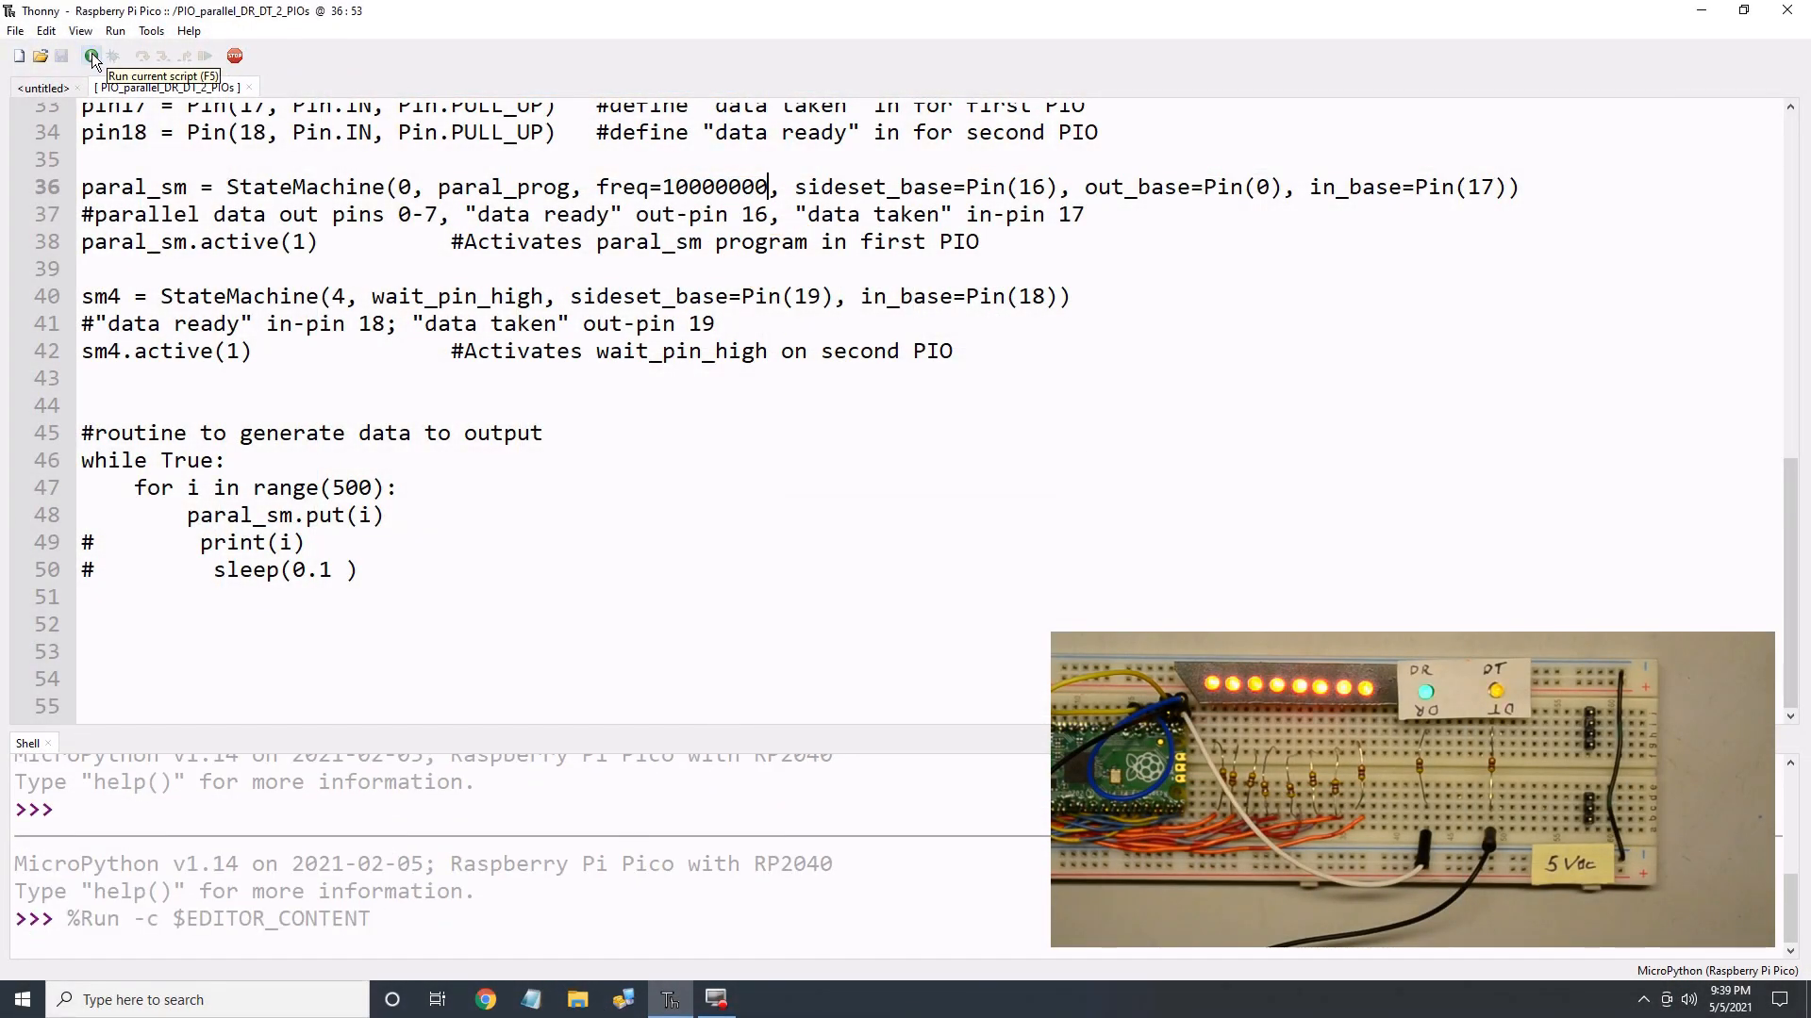